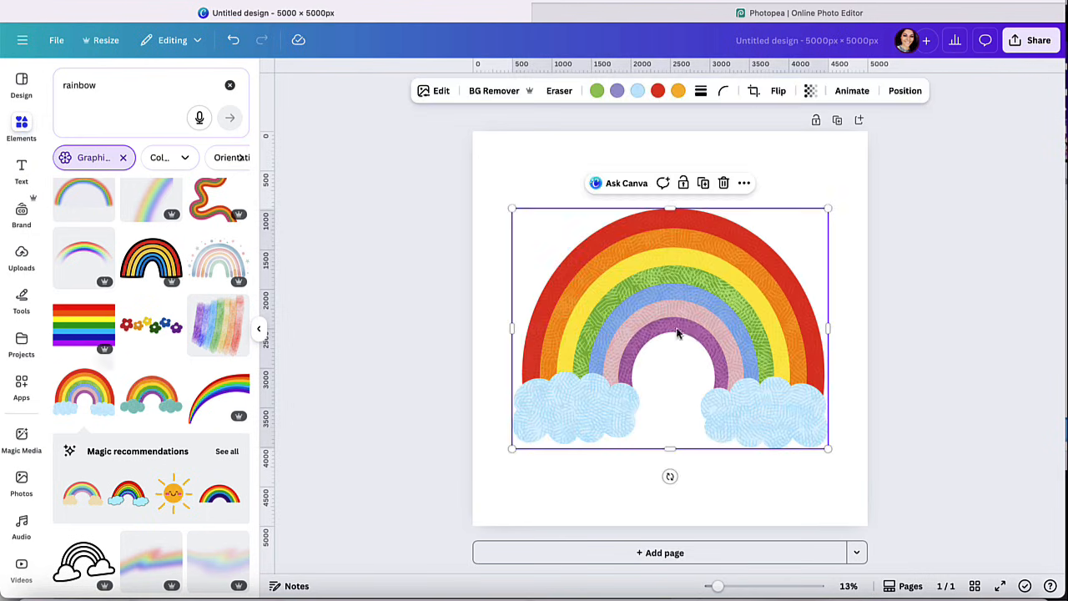
Enlarge the rainbow-with-clouds graphic to span the page width, then deselect it
left_click_drag(828, 448, 788, 427)
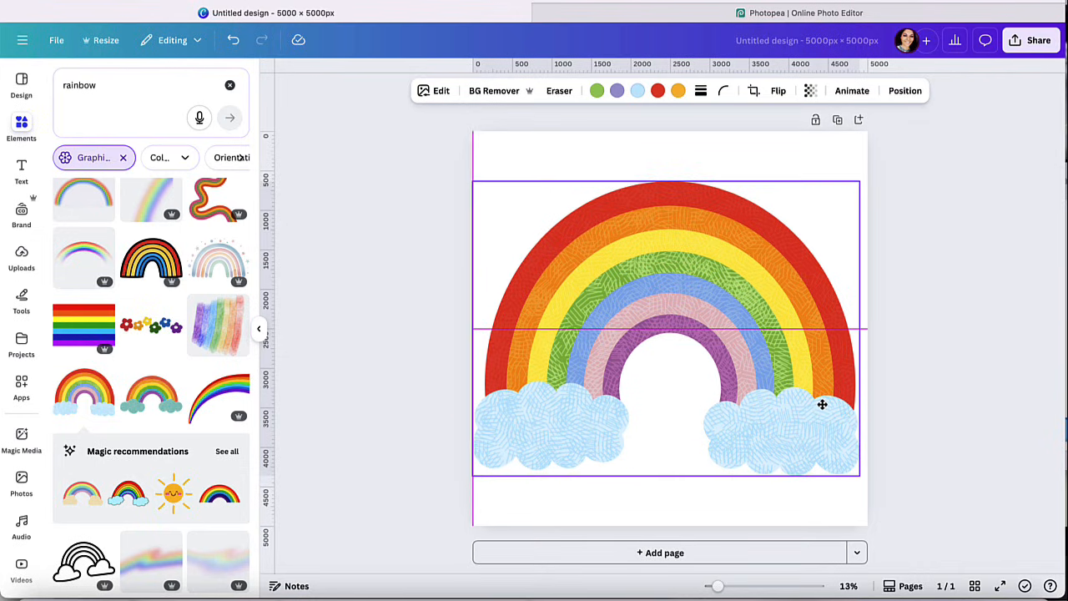
left_click(822, 406)
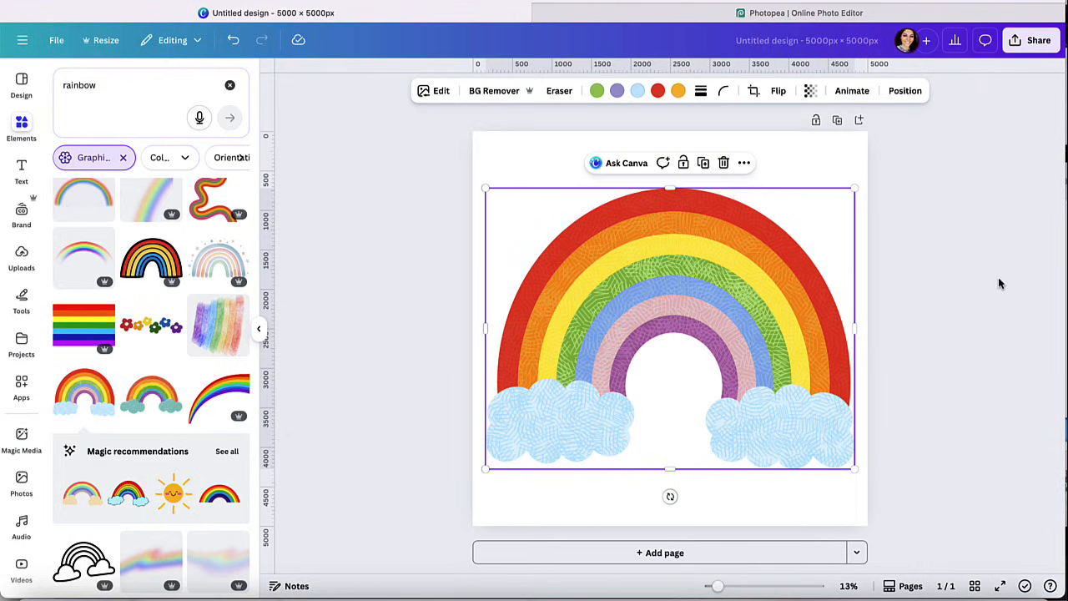
left_click(945, 213)
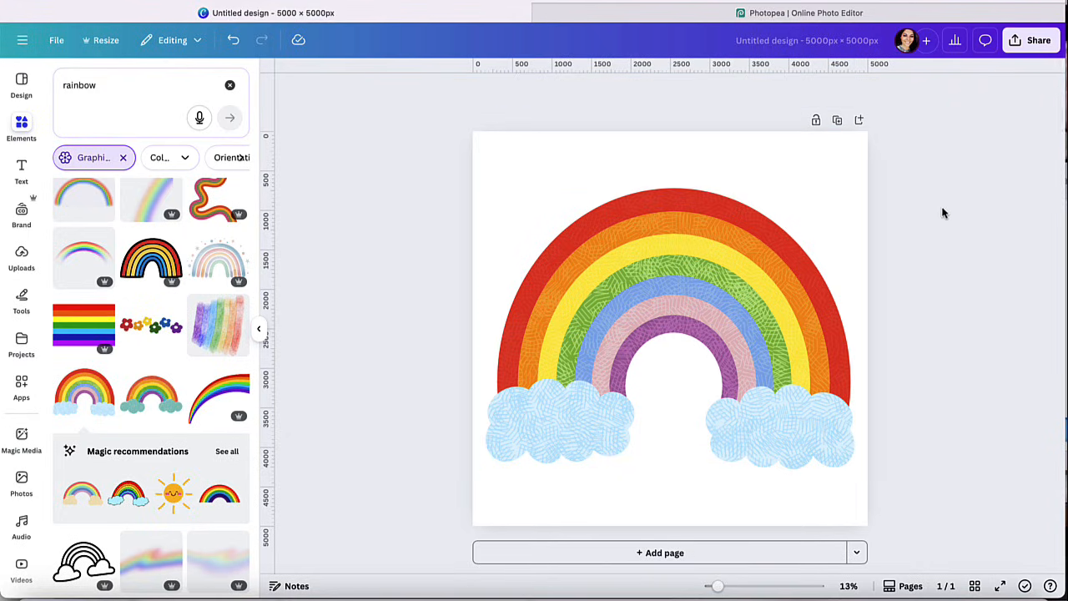
mouse_move(1038, 40)
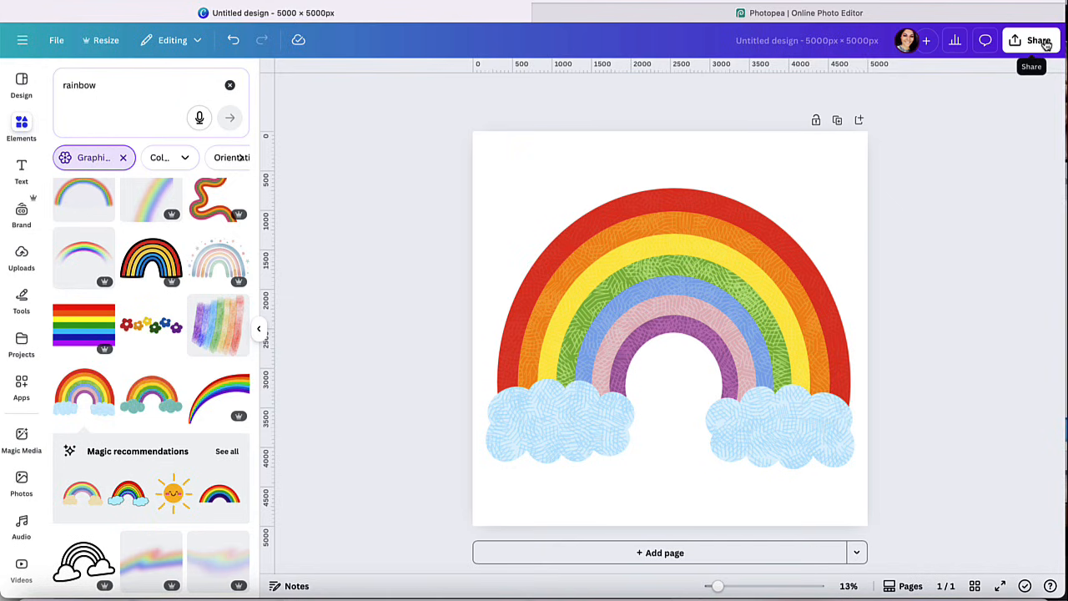
Download the design as a 5000 × 5000 px PNG with a transparent background via Share
left_click(1038, 40)
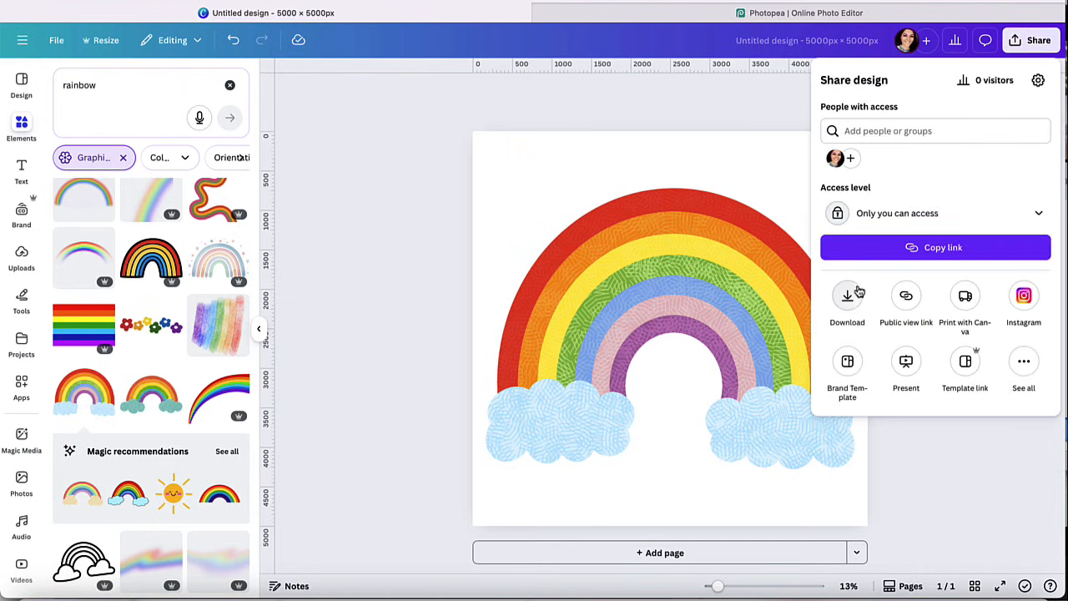
left_click(849, 296)
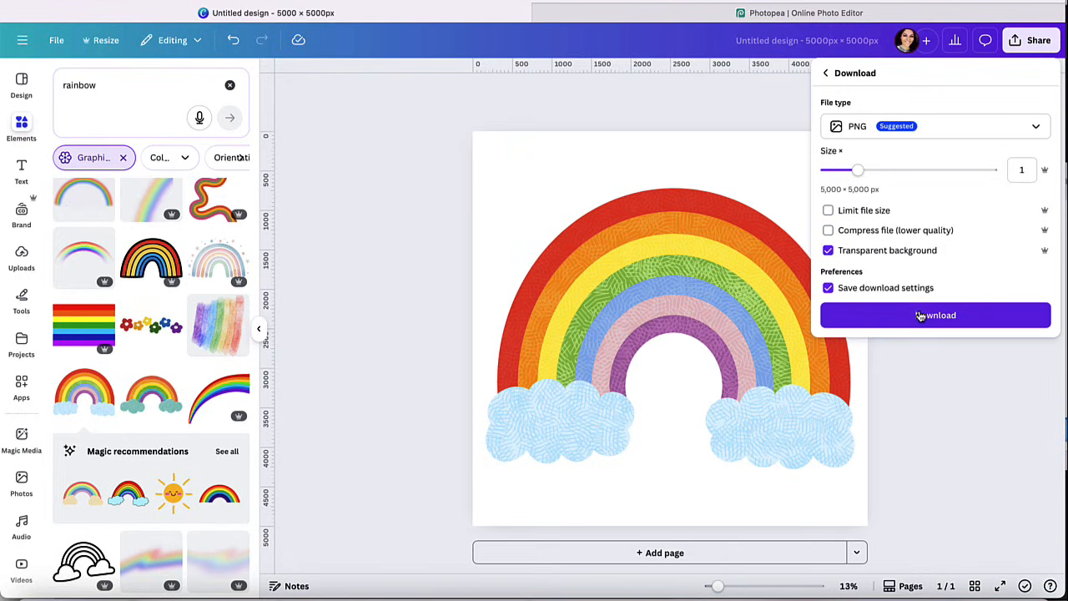
left_click(935, 314)
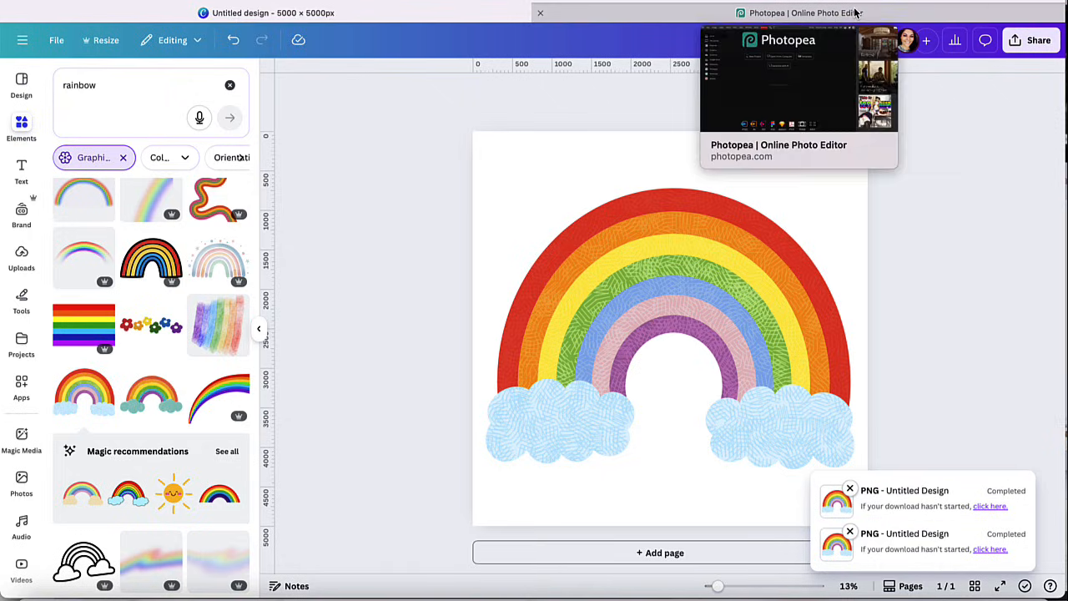
Switch to Photopea with the rainbow PNG and select the Background layer's pixels
left_click(798, 14)
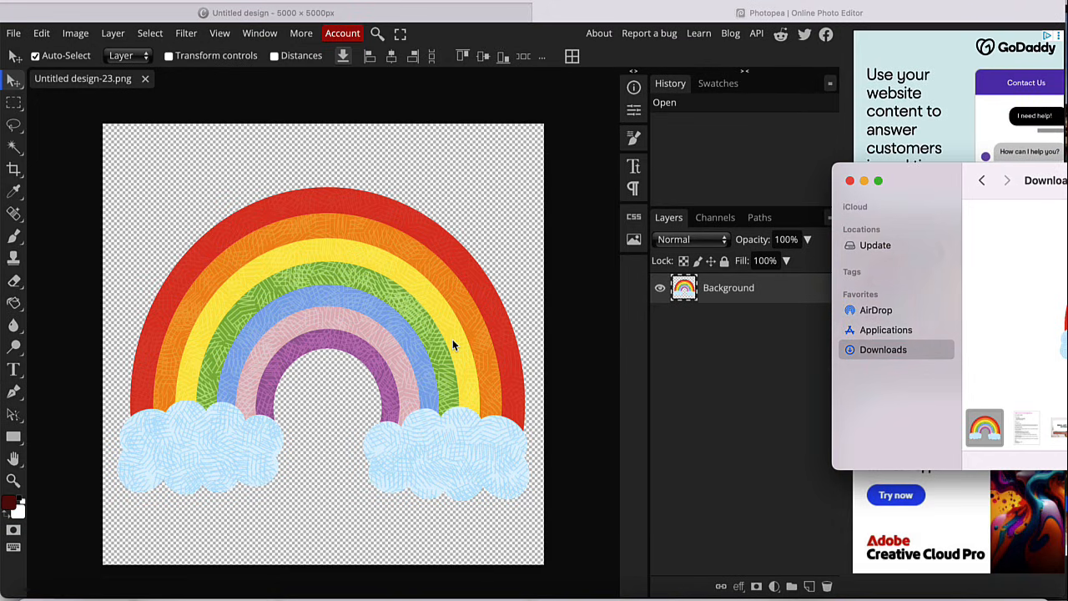
mouse_move(676, 215)
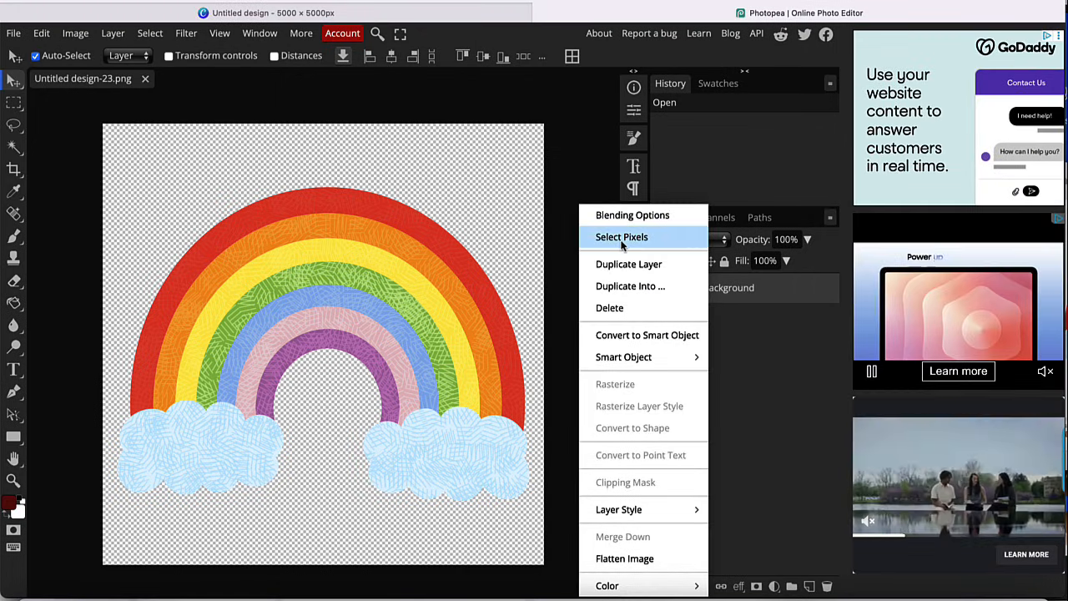
left_click(621, 237)
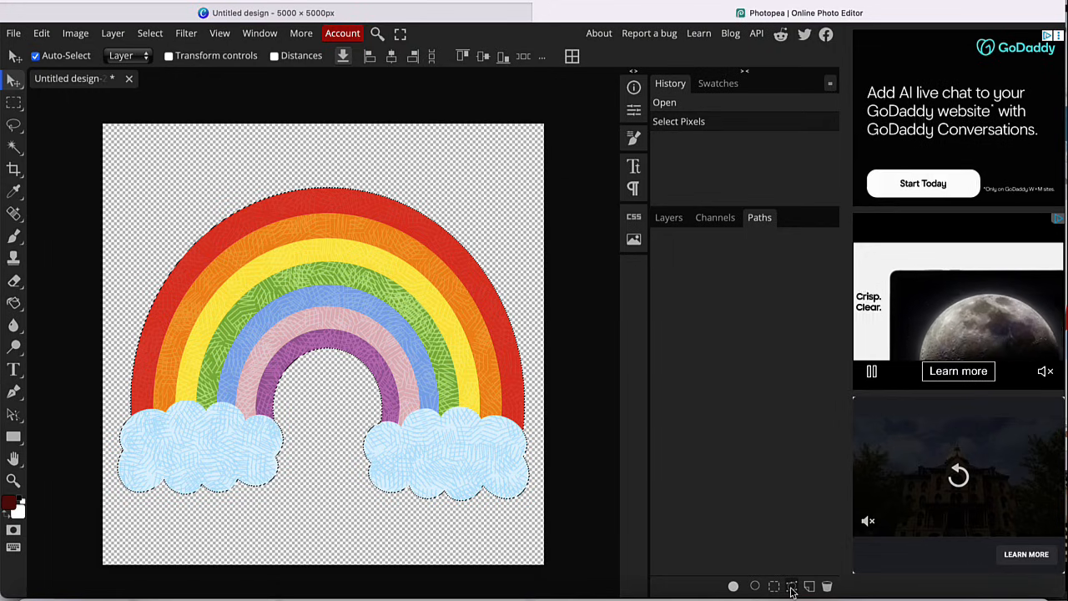
Make a work path from the selection and apply it as the layer's vector mask
left_click(792, 586)
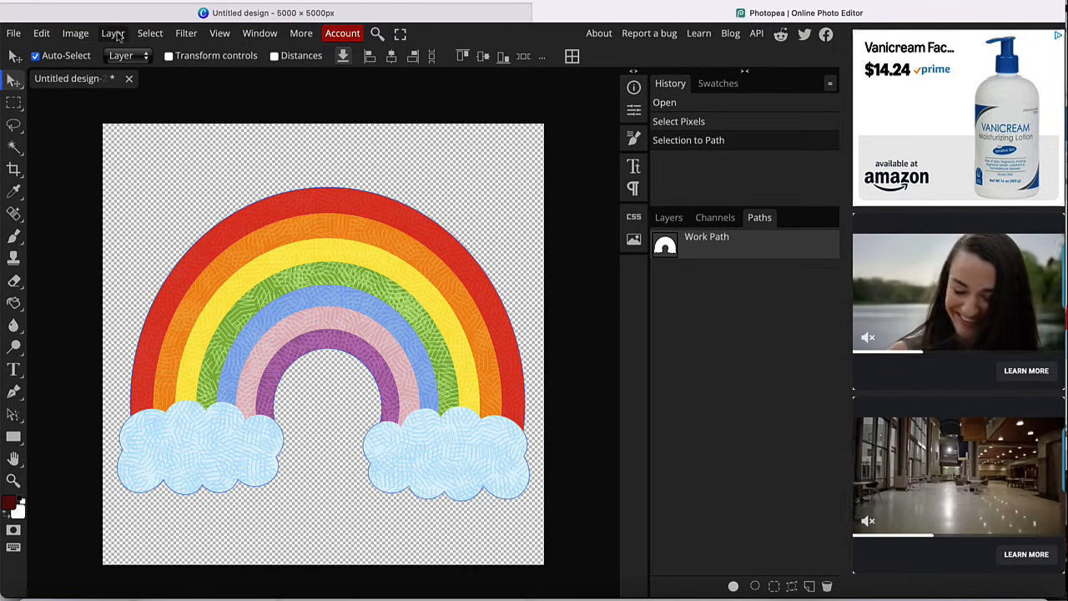
left_click(114, 34)
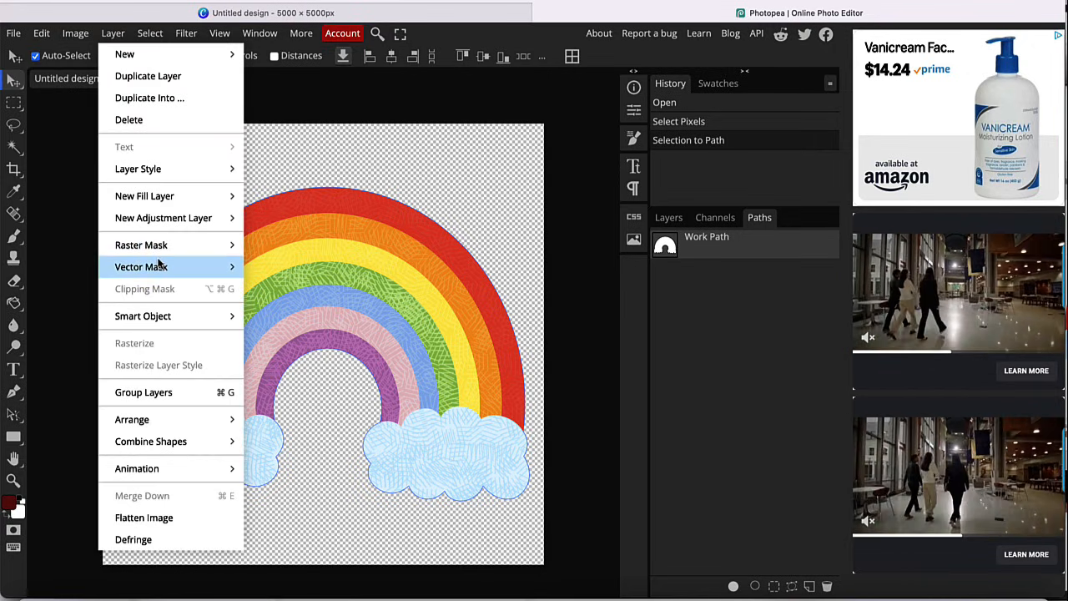
mouse_move(140, 267)
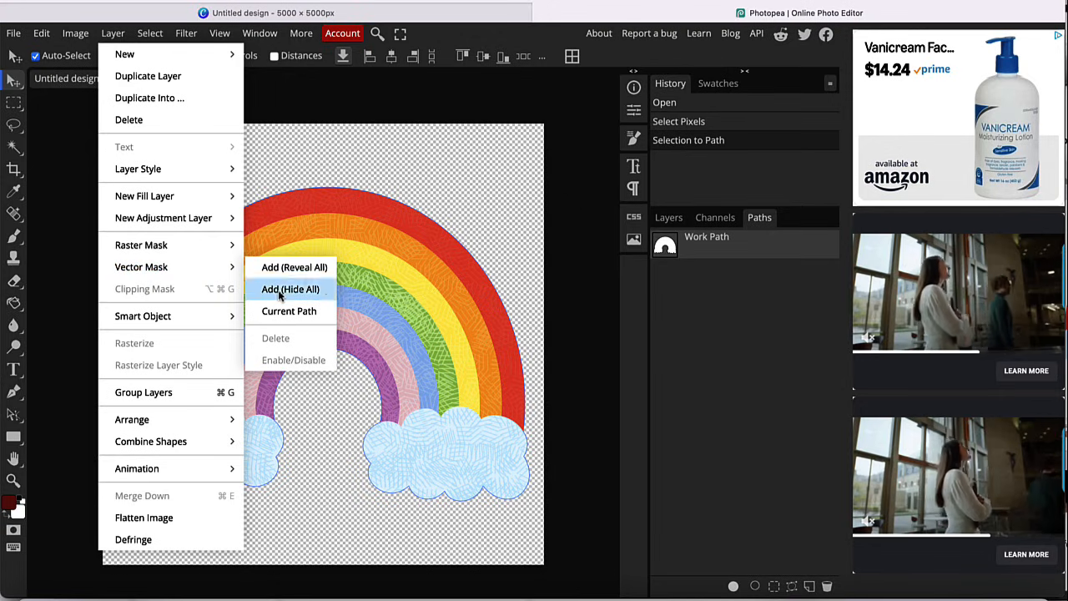
mouse_move(289, 311)
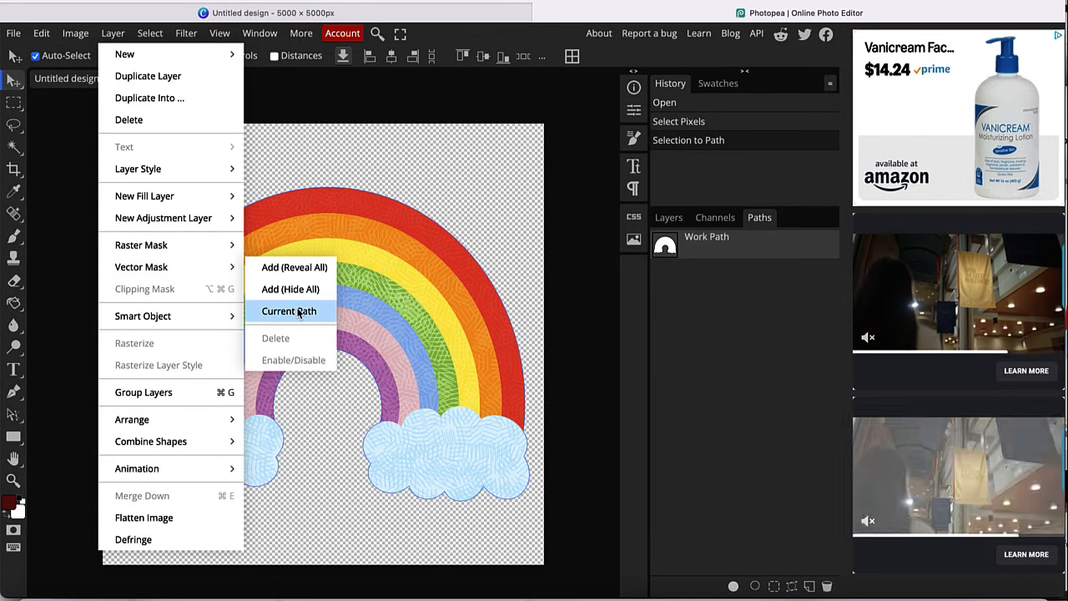
left_click(288, 310)
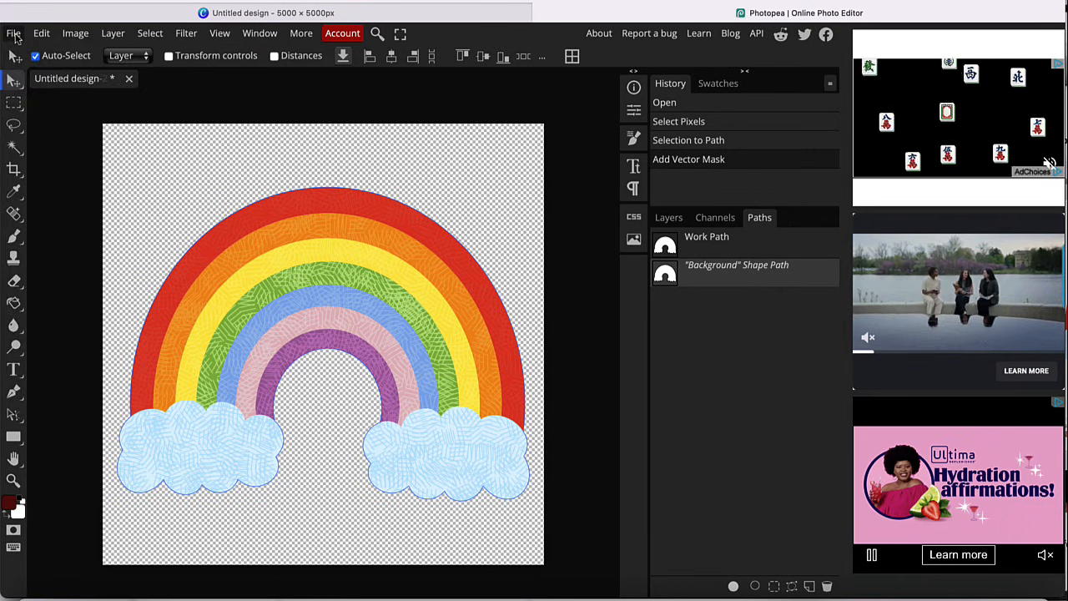
Export the masked rainbow as a PDF via Save for web and allow the download
left_click(13, 33)
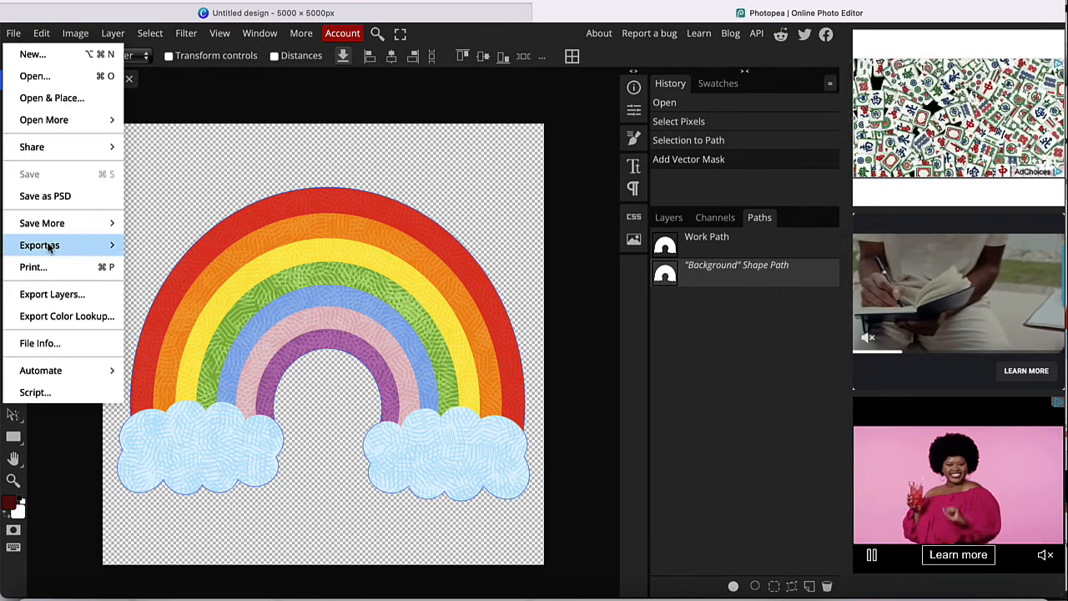
left_click(40, 244)
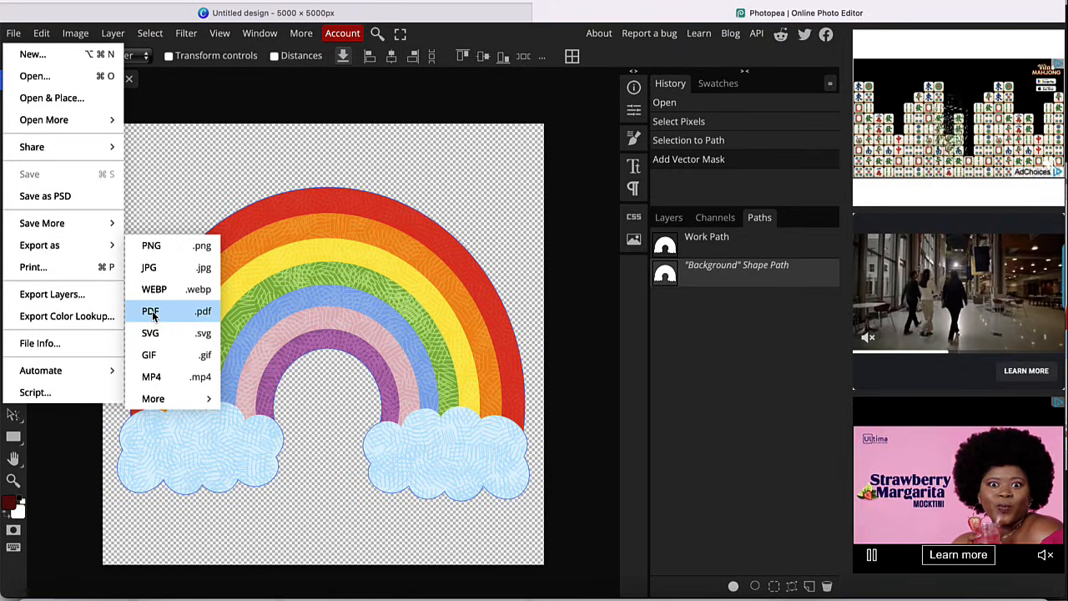
left_click(150, 310)
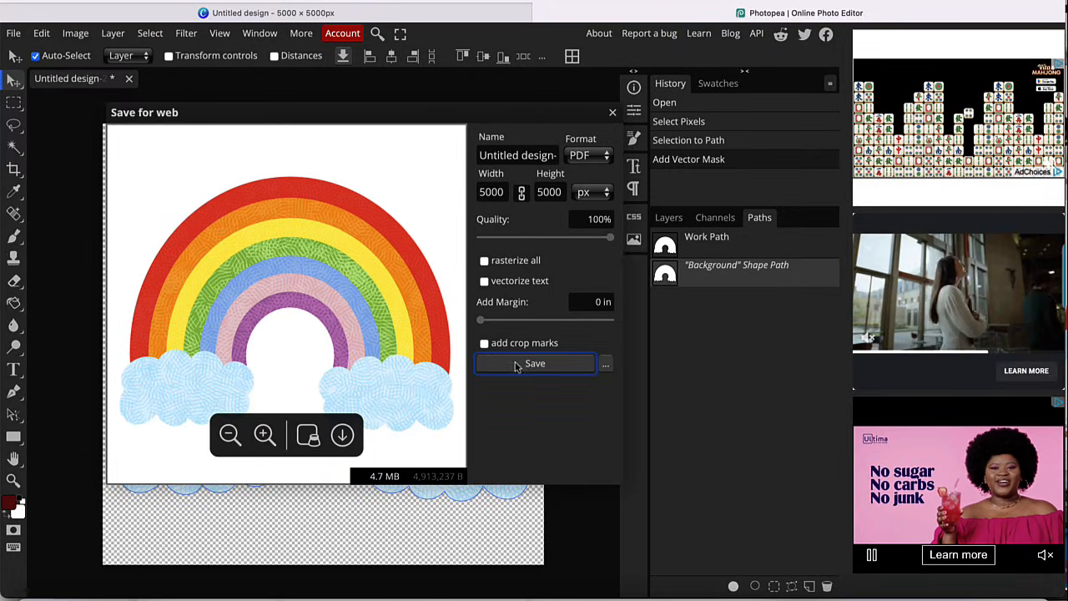
left_click(534, 364)
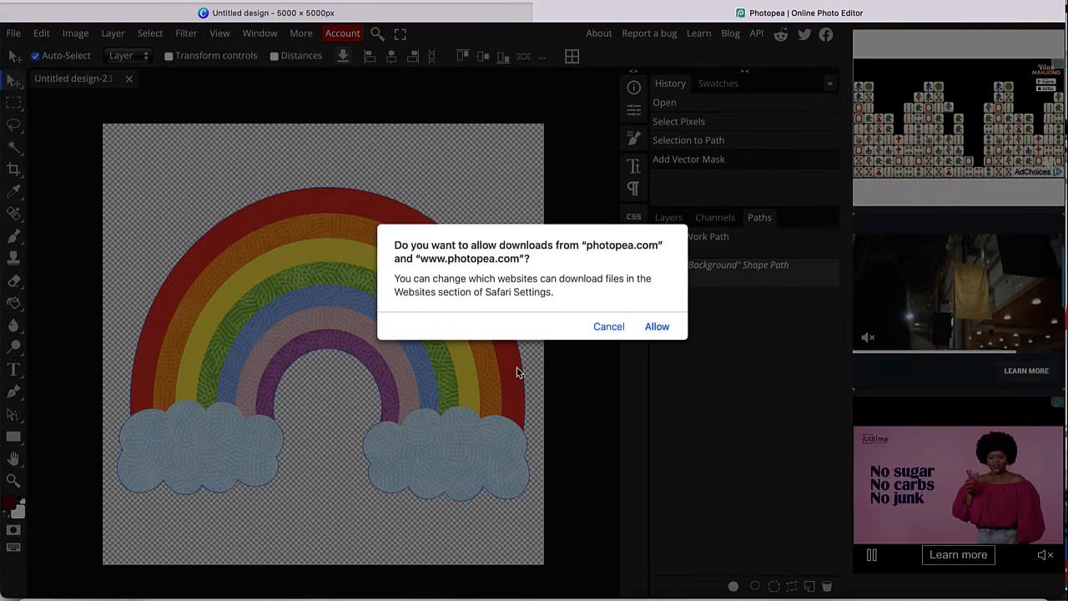
left_click(658, 326)
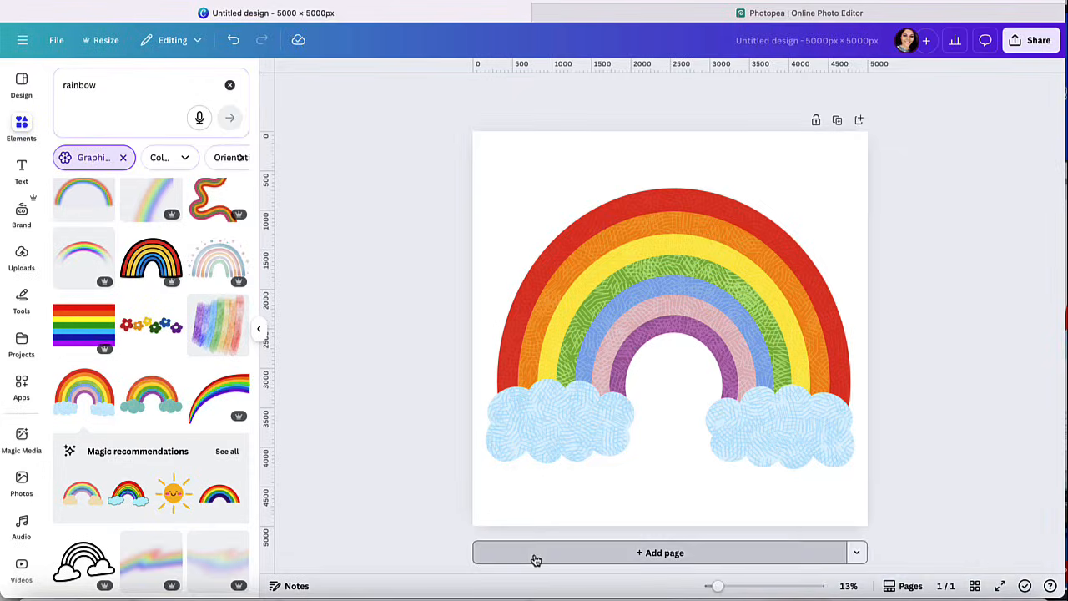
Add a second page and upload the rainbow PDF from Downloads onto it
left_click(661, 553)
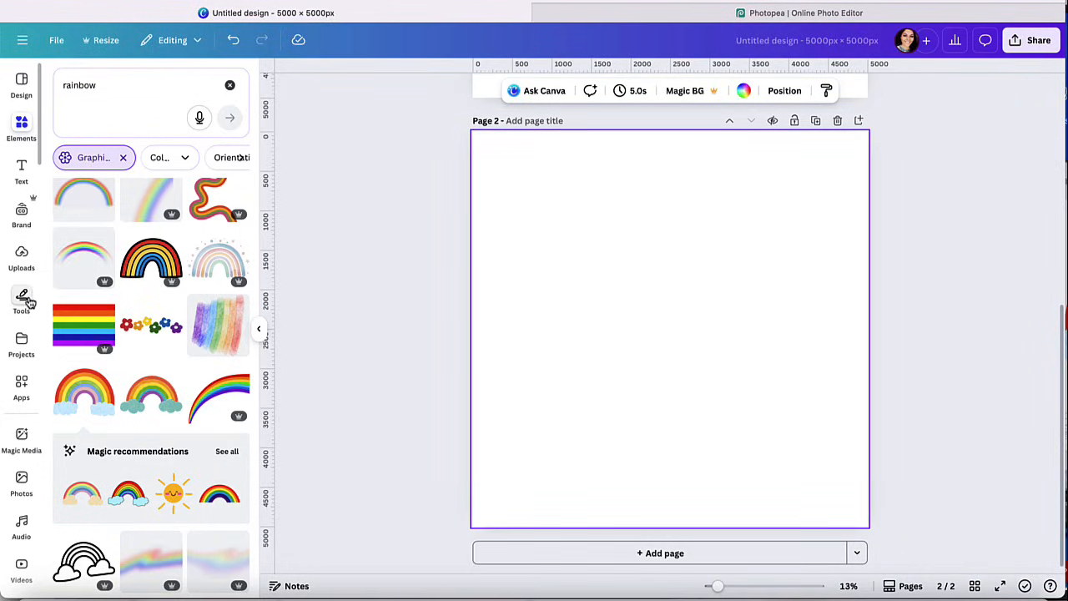
left_click(20, 259)
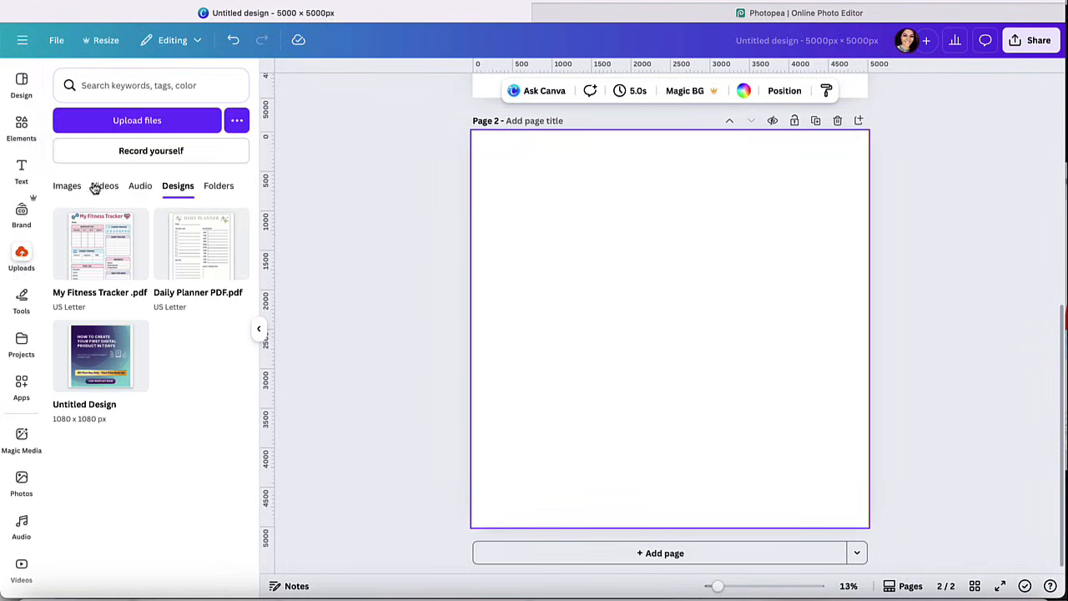
left_click(137, 120)
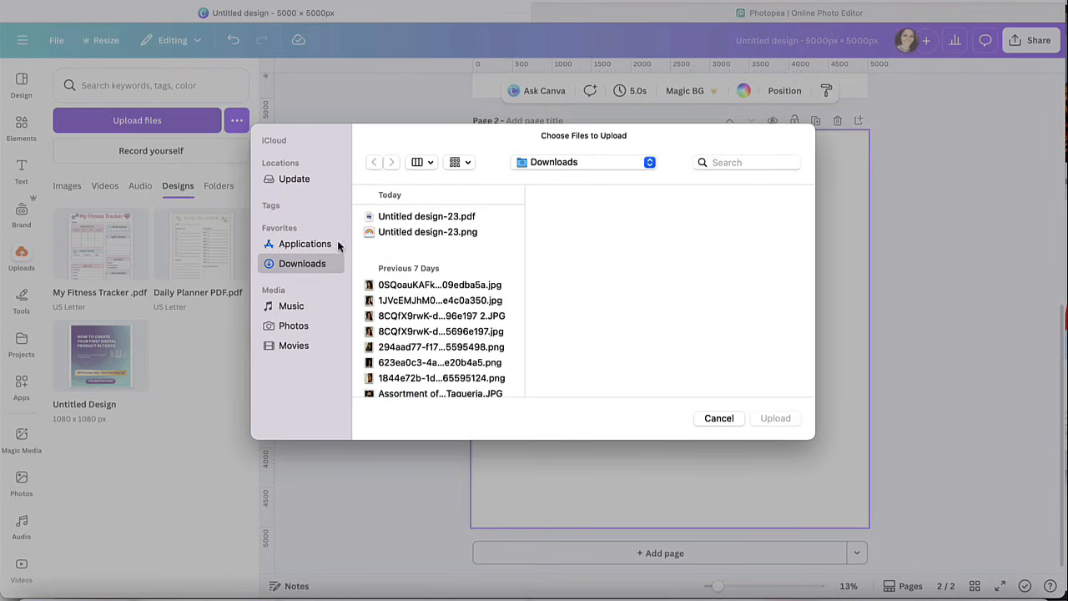
left_click(718, 417)
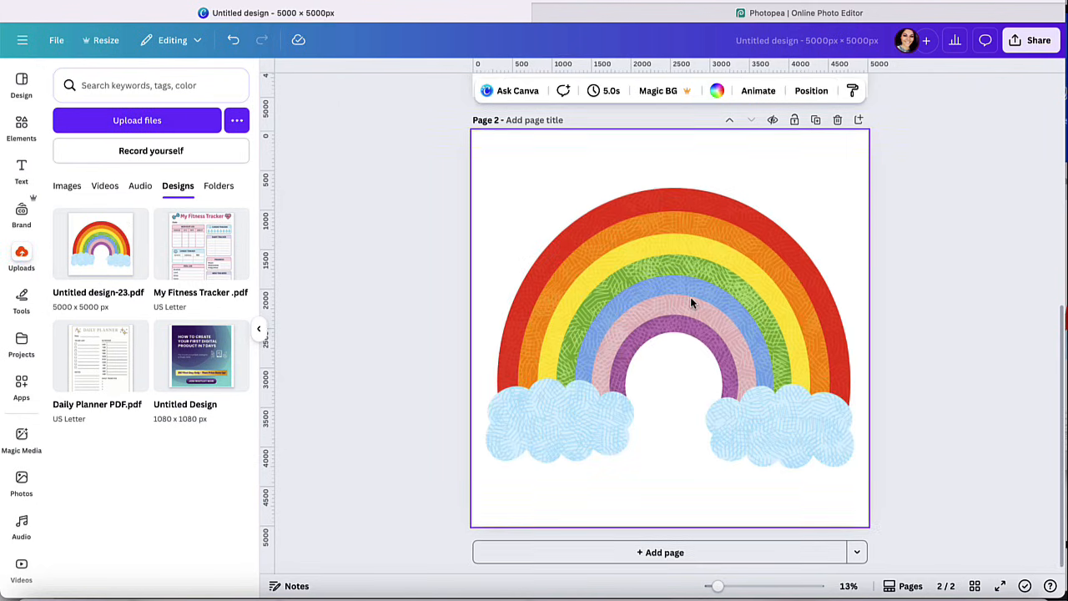
Turn the uploaded rainbow on page 2 into a frame and select it
right_click(693, 300)
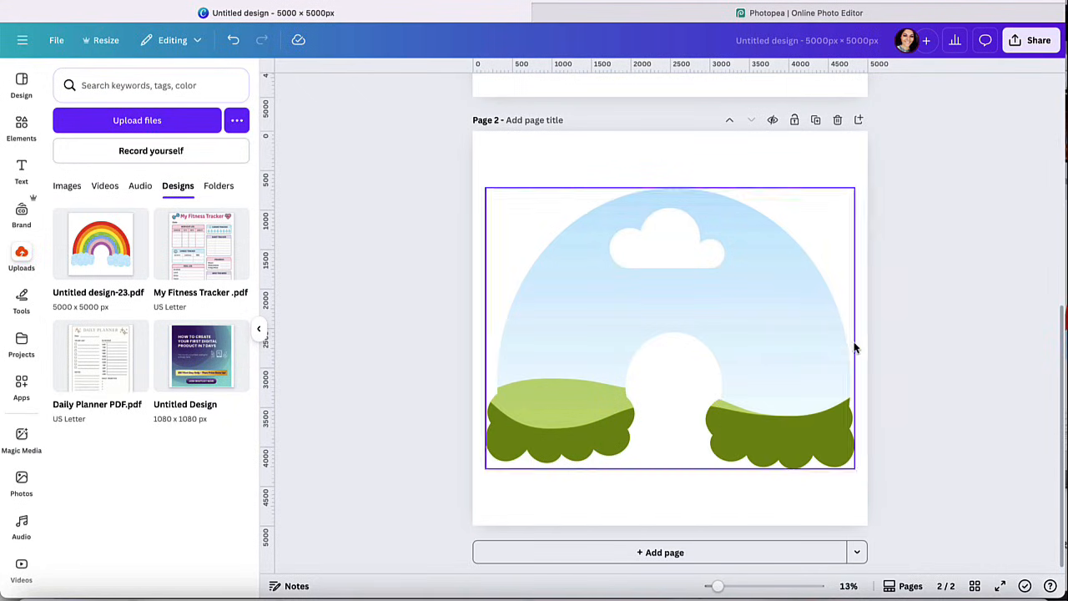
left_click(668, 325)
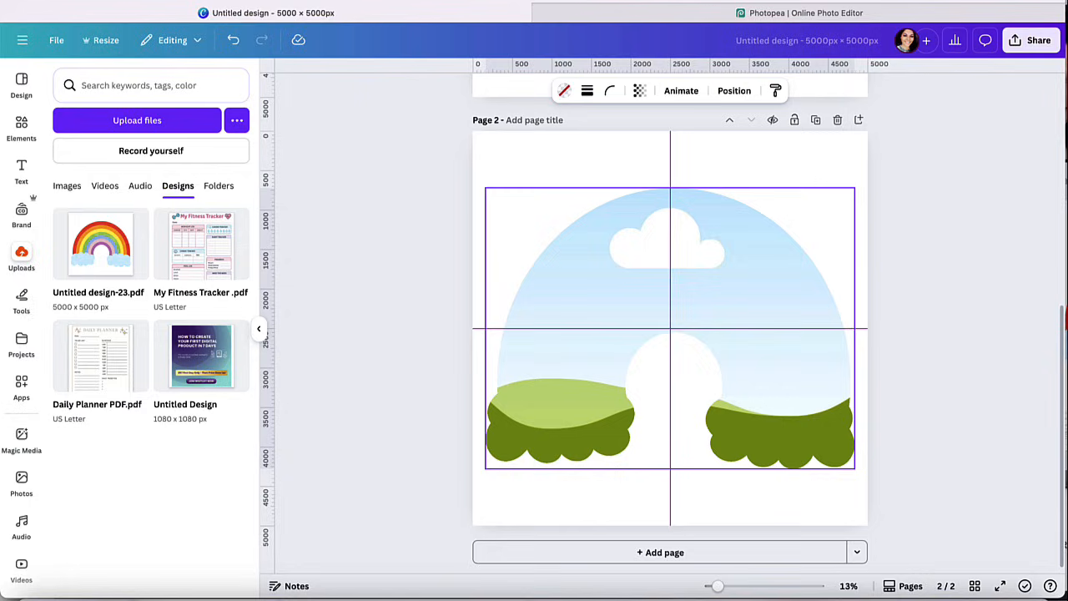